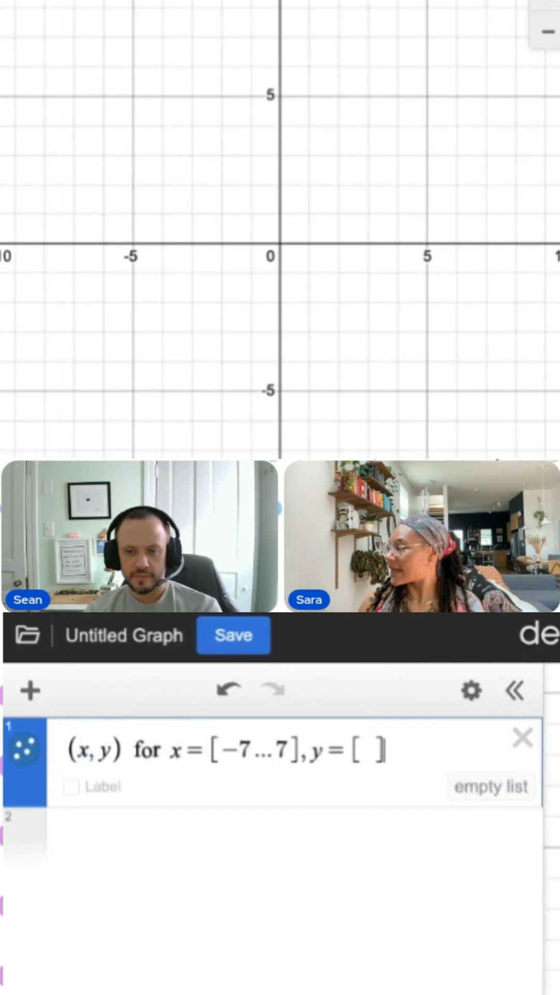
Enter the 15×15 grid P over x, y from -7 to 7, add p_move, and begin a distance expression.
text(-7...7)
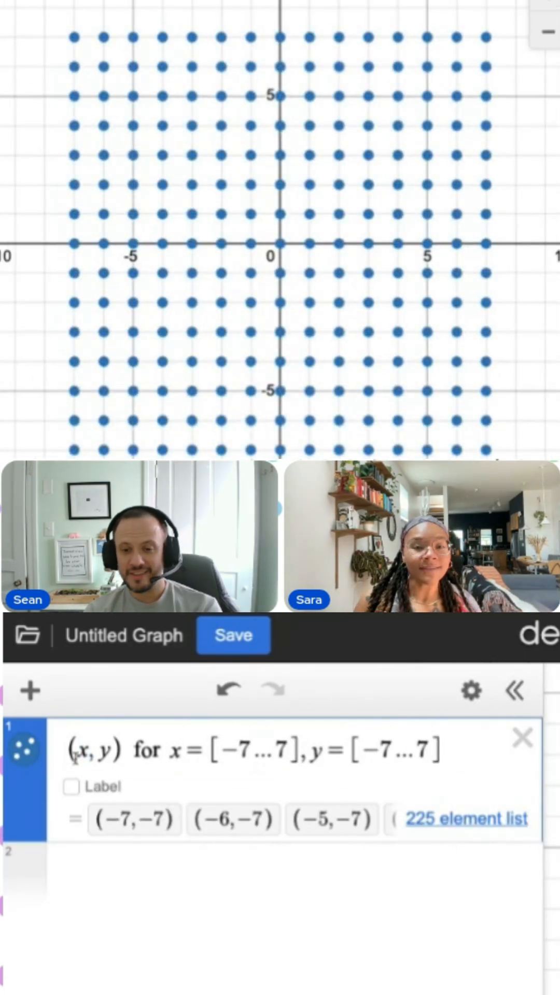
text(P=)
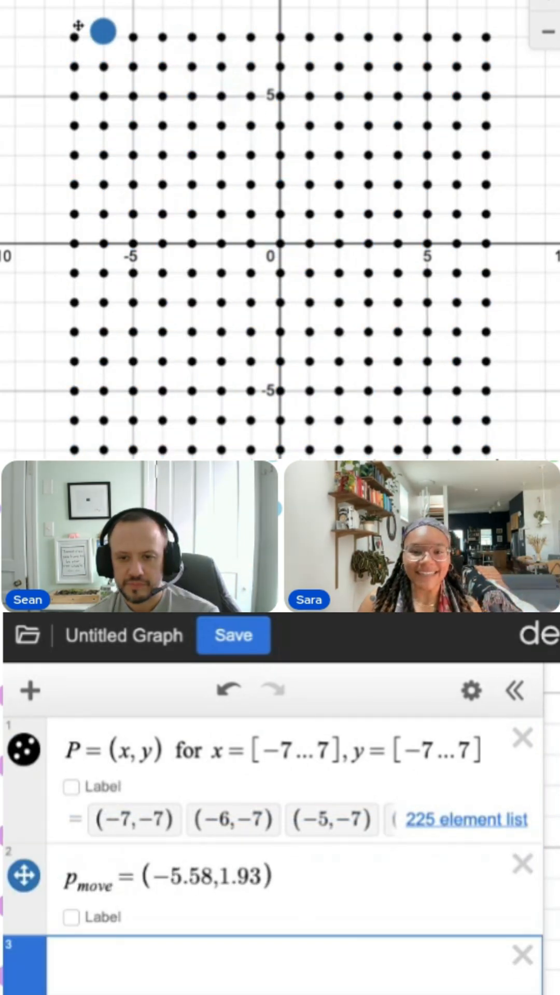
text(dista)
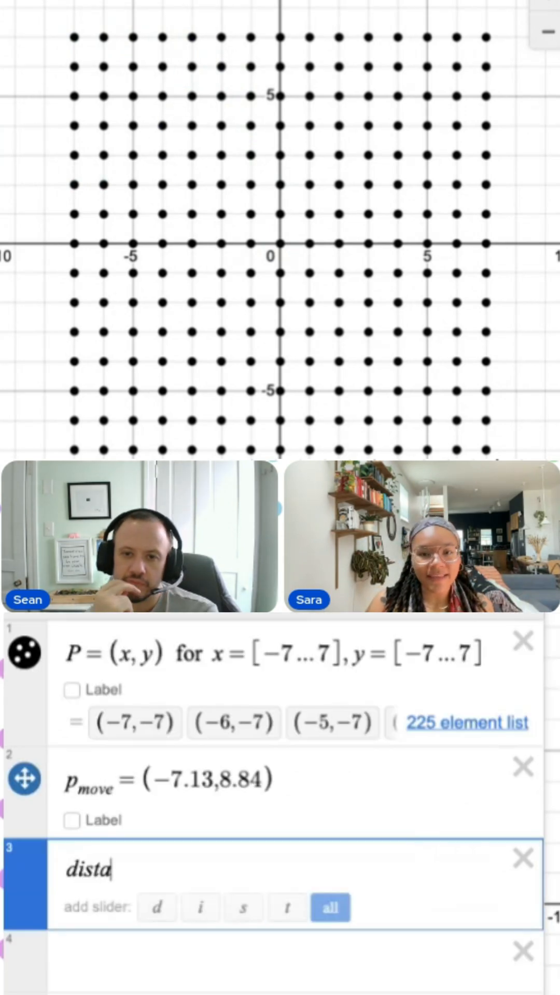
Define Distance = distance(P, p_move), giving 225 distances from the grid points to p_move.
text(nce)
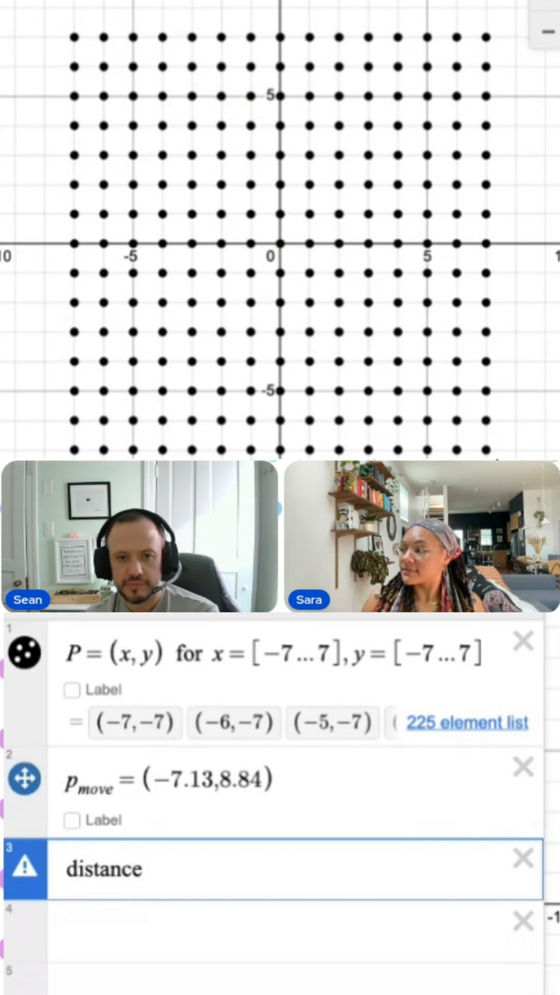
text((P)
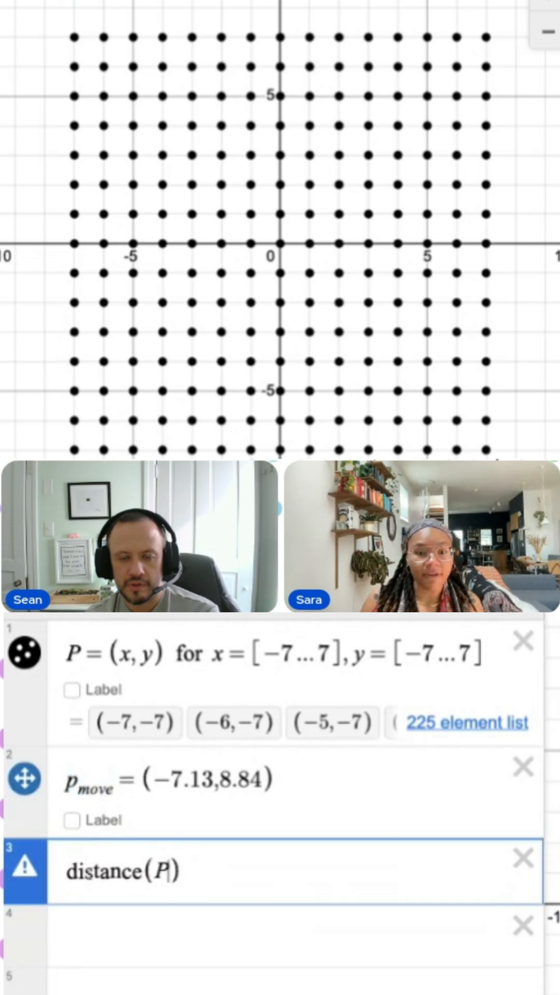
text(,p_move)
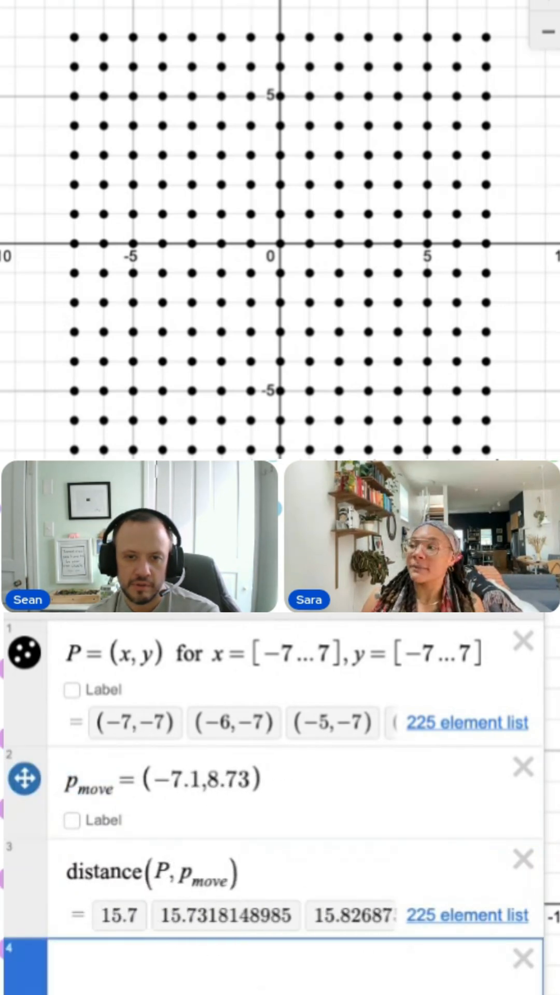
text(Distance=)
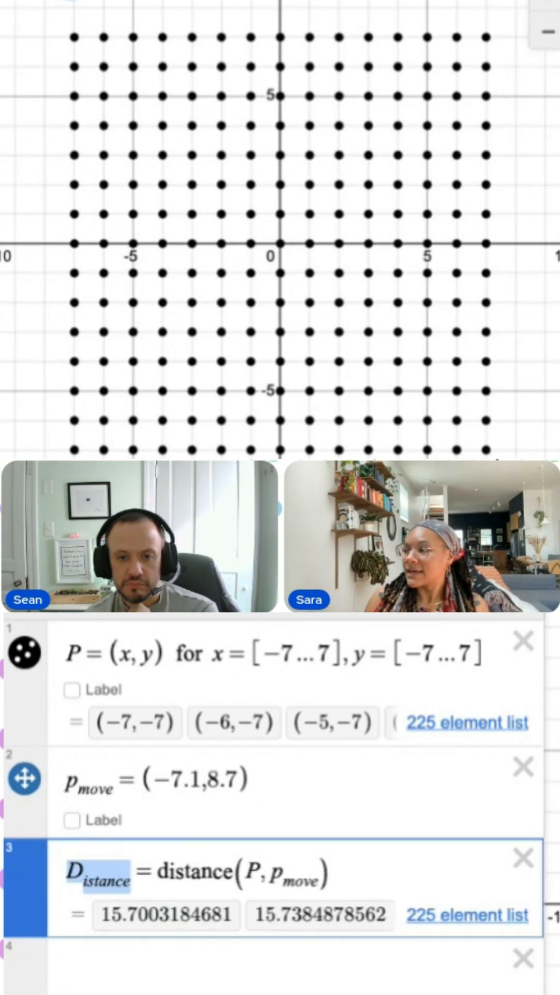
click(24, 652)
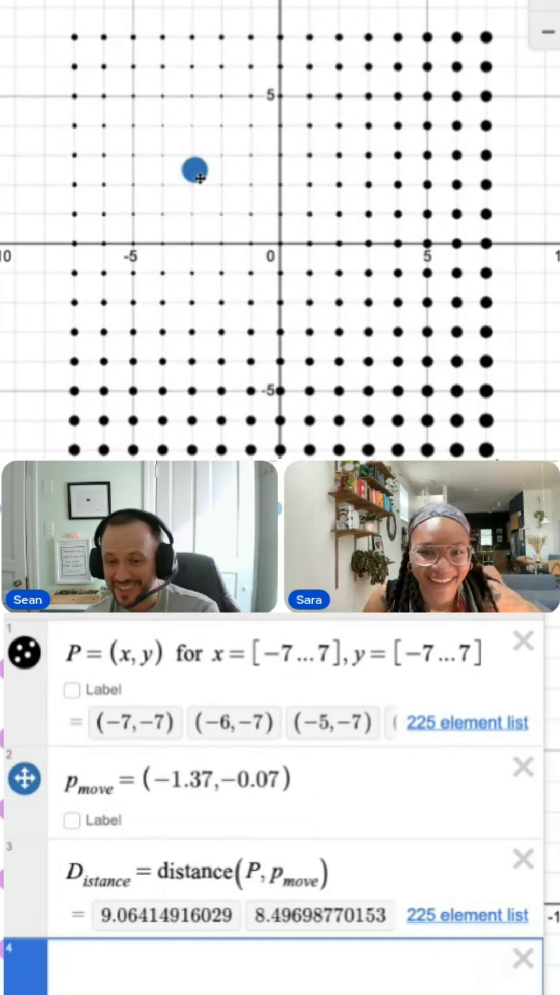
Drag p_move left, then above the grid's top-left, to watch point sizes change.
drag(190, 172, 83, 164)
text(S_ize = 2 + D_istance)
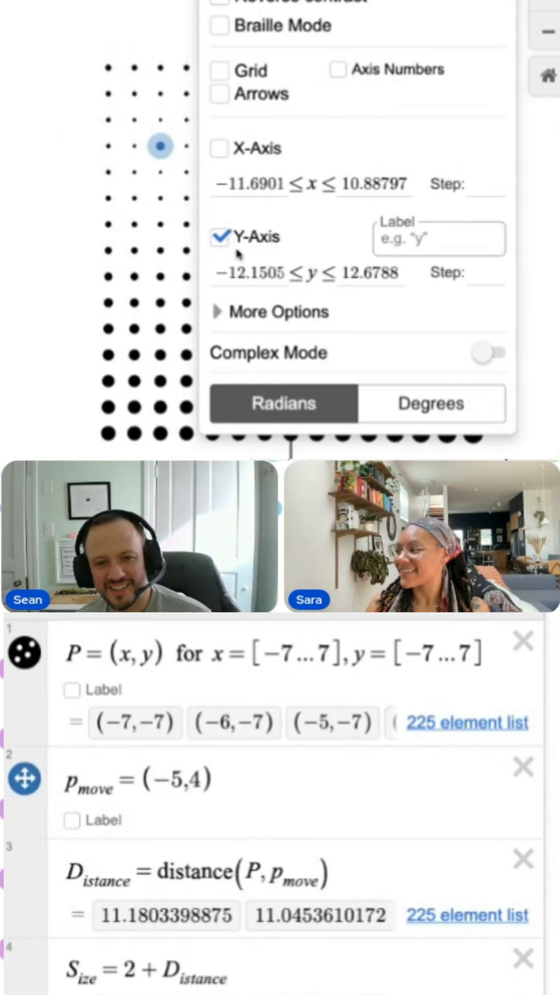
drag(160, 146, 244, 189)
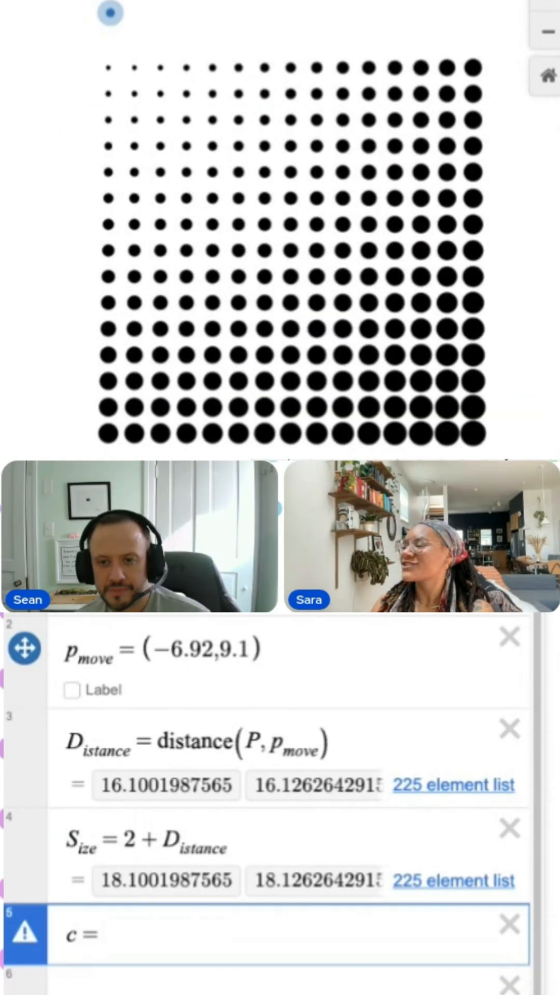
text(hsv(50,)
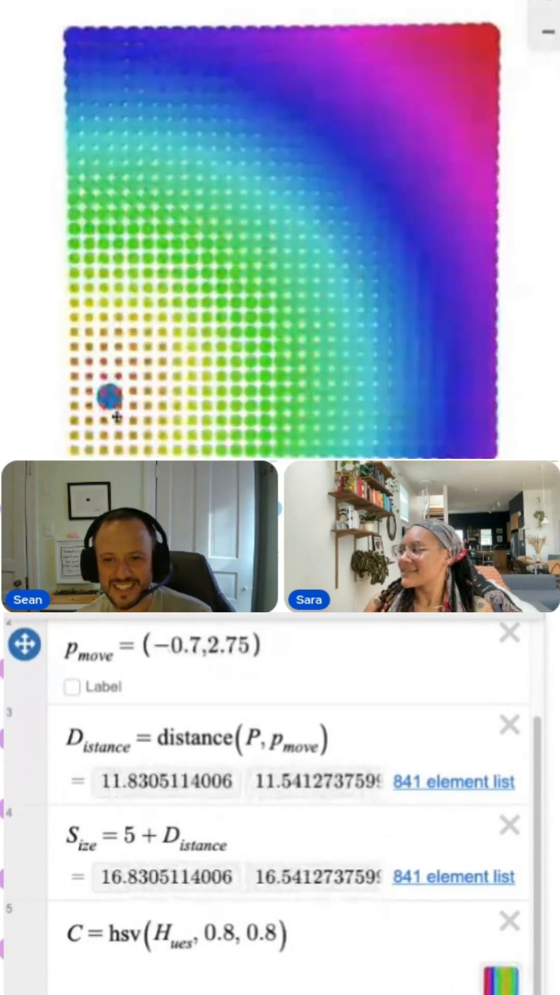
Drag p_move to the grid's upper left, near the centre, and other spots.
drag(106, 405, 90, 156)
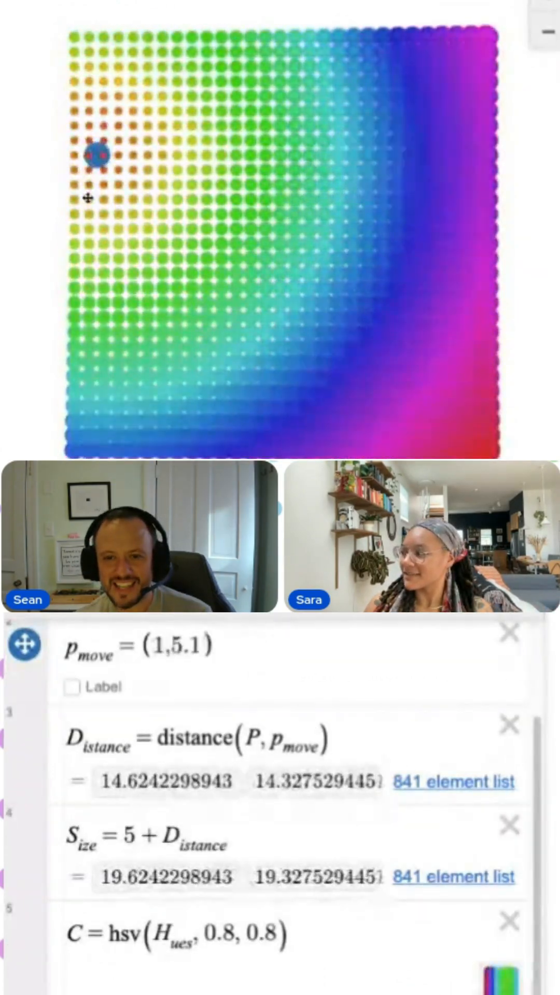
drag(94, 155, 292, 165)
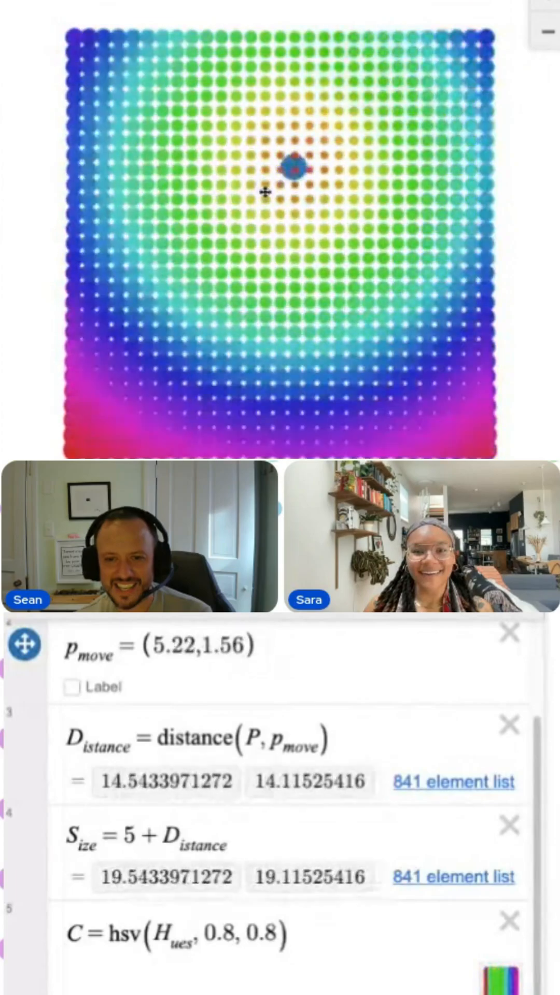
drag(294, 167, 157, 355)
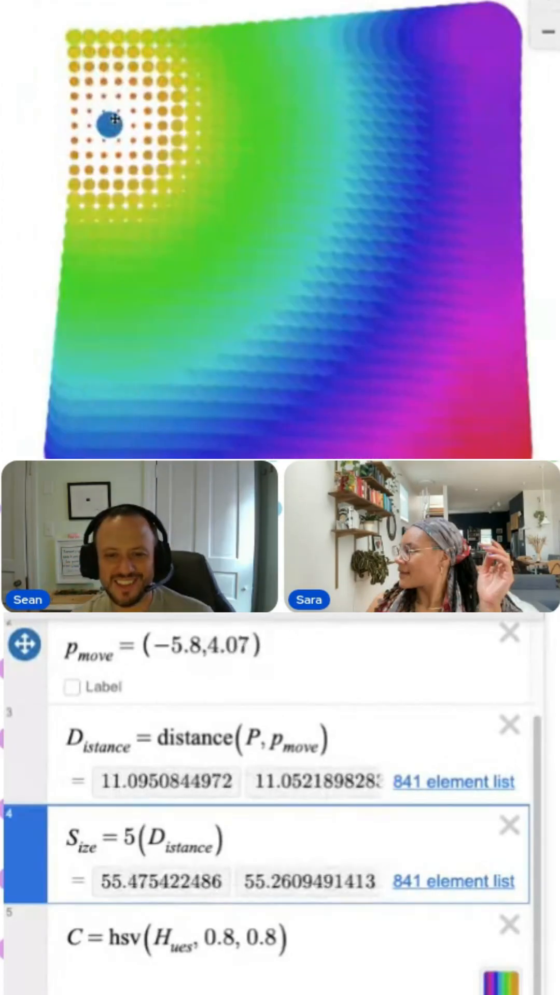
drag(105, 124, 303, 196)
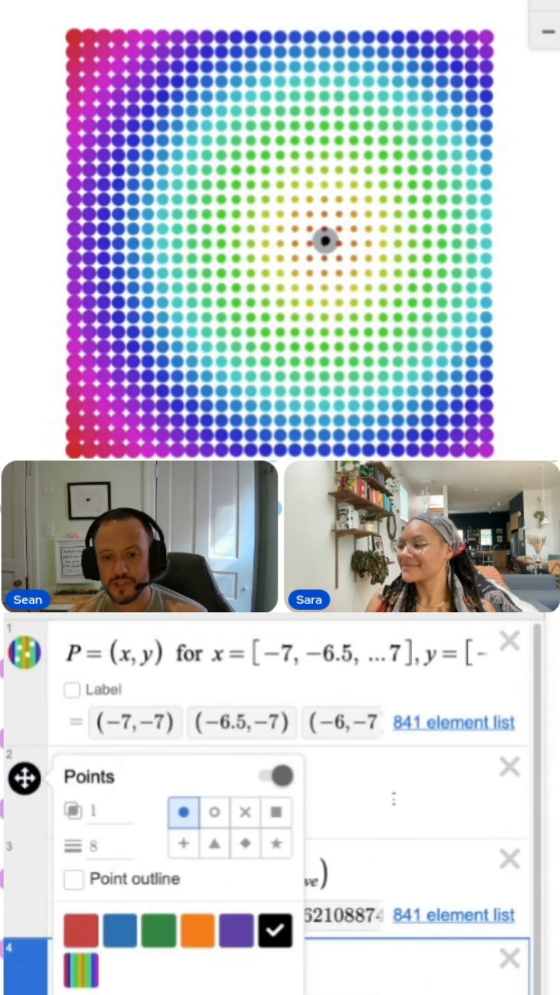
Select Hues in the colour formula and drag p_move back to the grid centre.
scroll(down, 3)
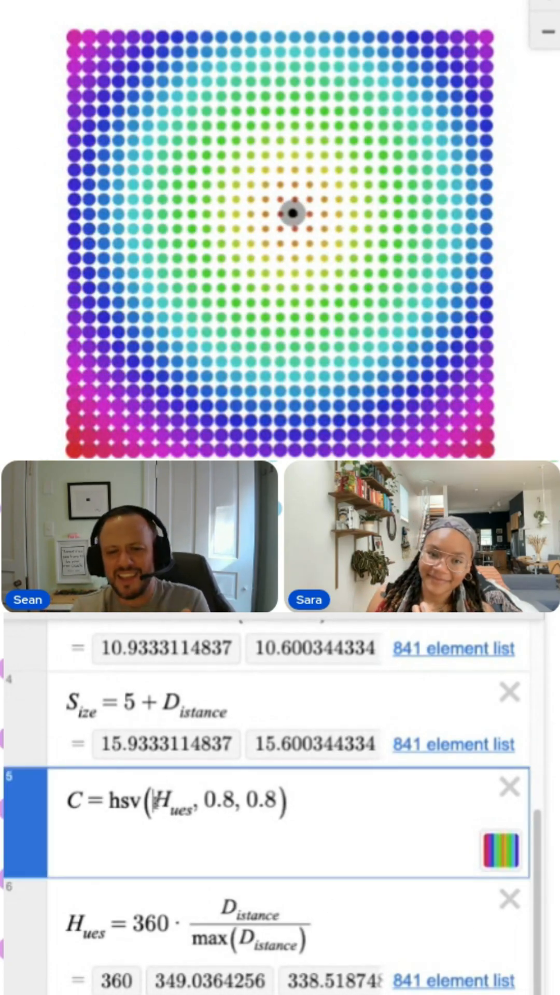
double_click(172, 799)
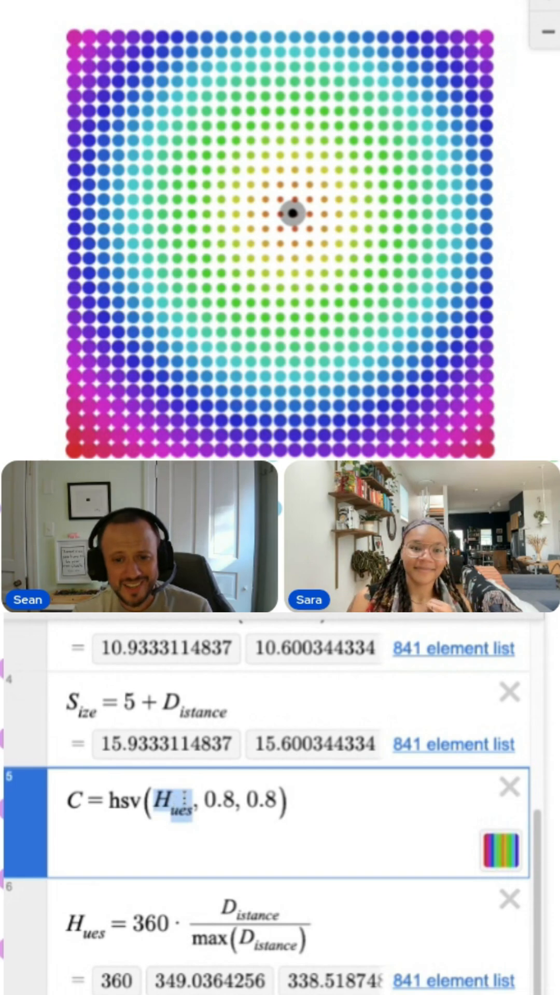
mouse_move(204, 880)
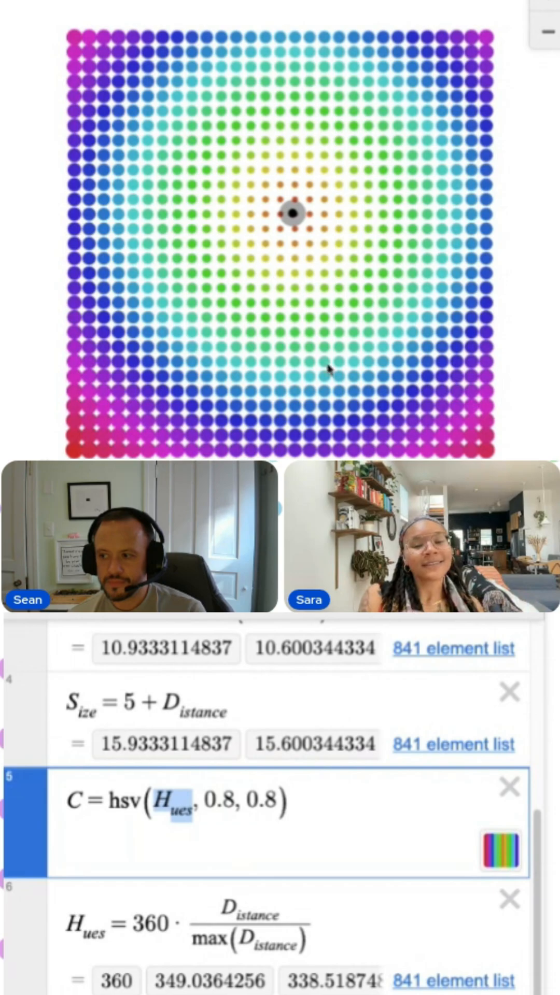
mouse_move(308, 787)
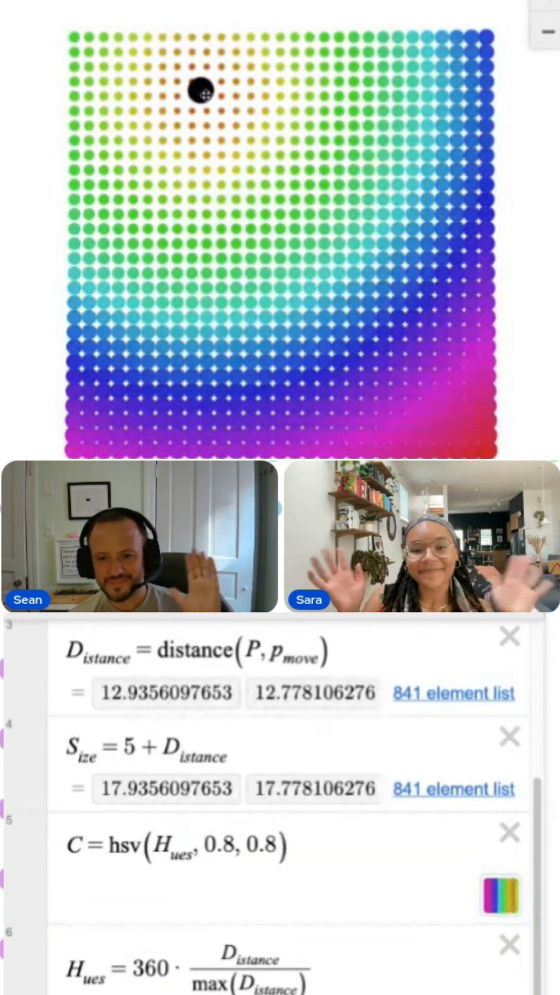
drag(197, 92, 318, 235)
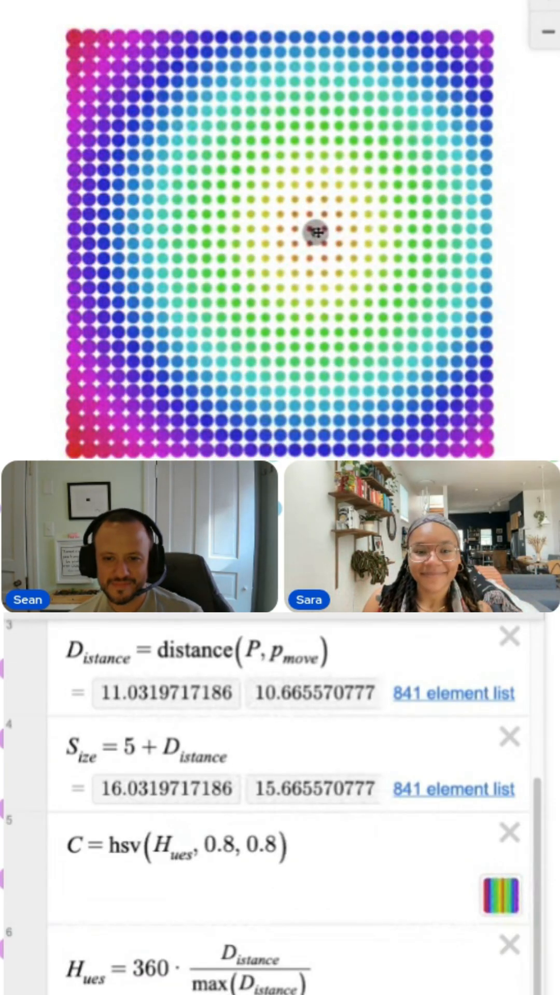